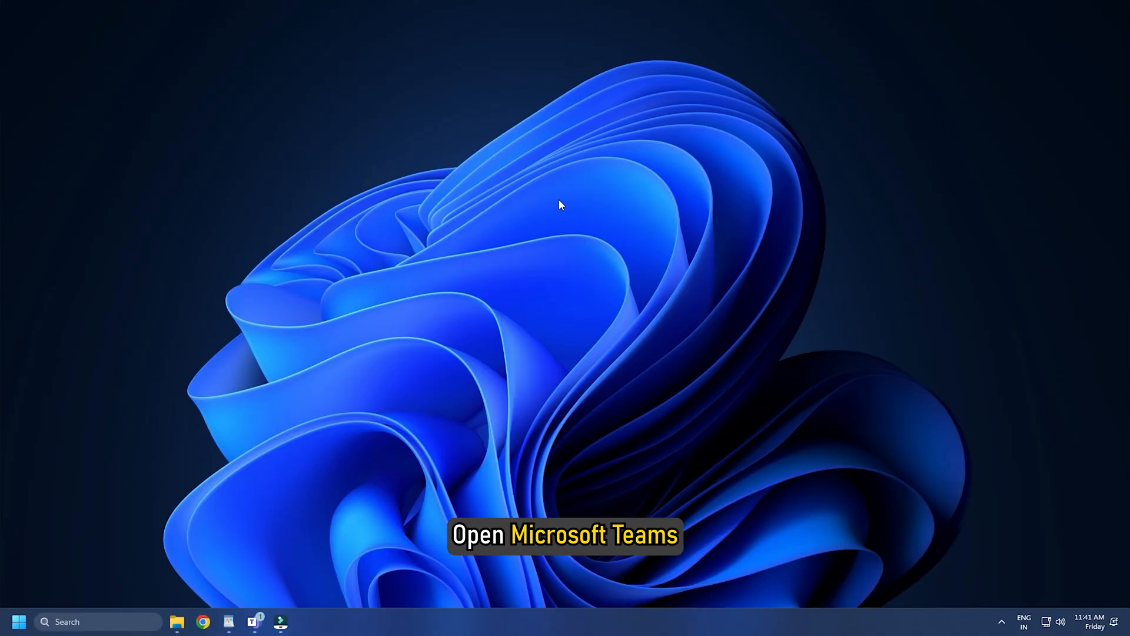
# Reset the Teams presence status from the avatar menu, then set it to Be Right Back
pyautogui.click(252, 622)
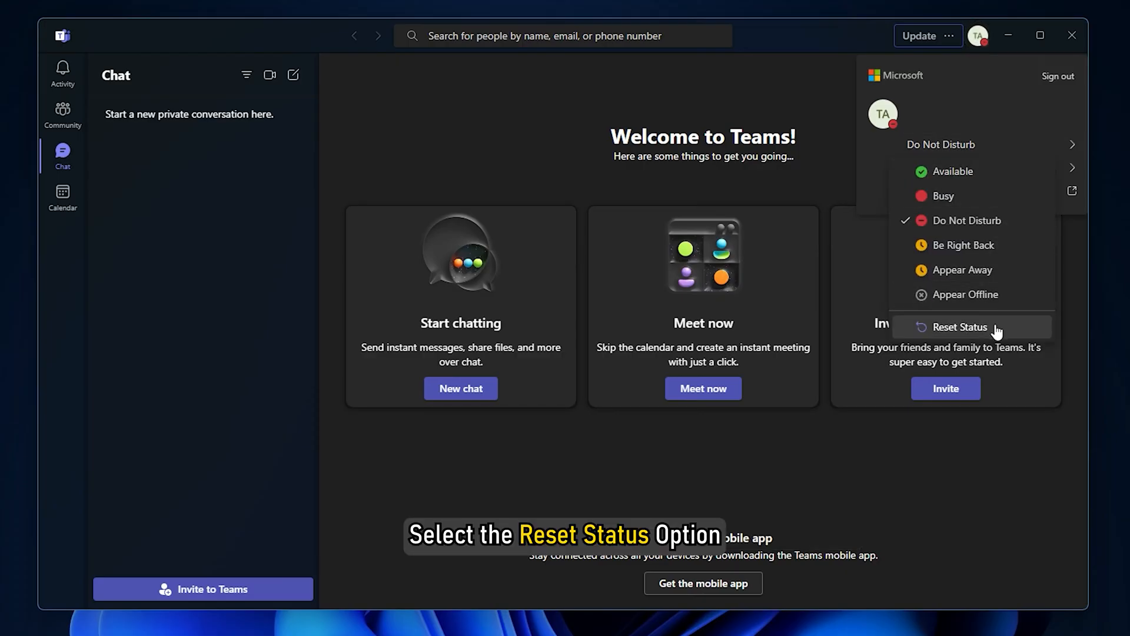
pyautogui.click(960, 326)
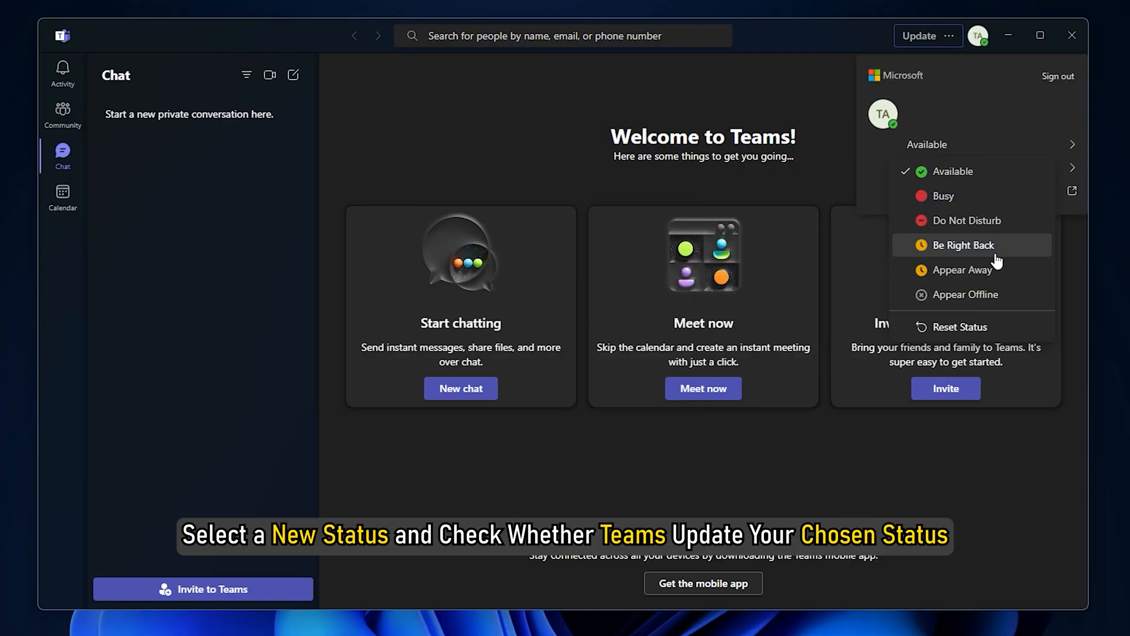
pyautogui.click(965, 245)
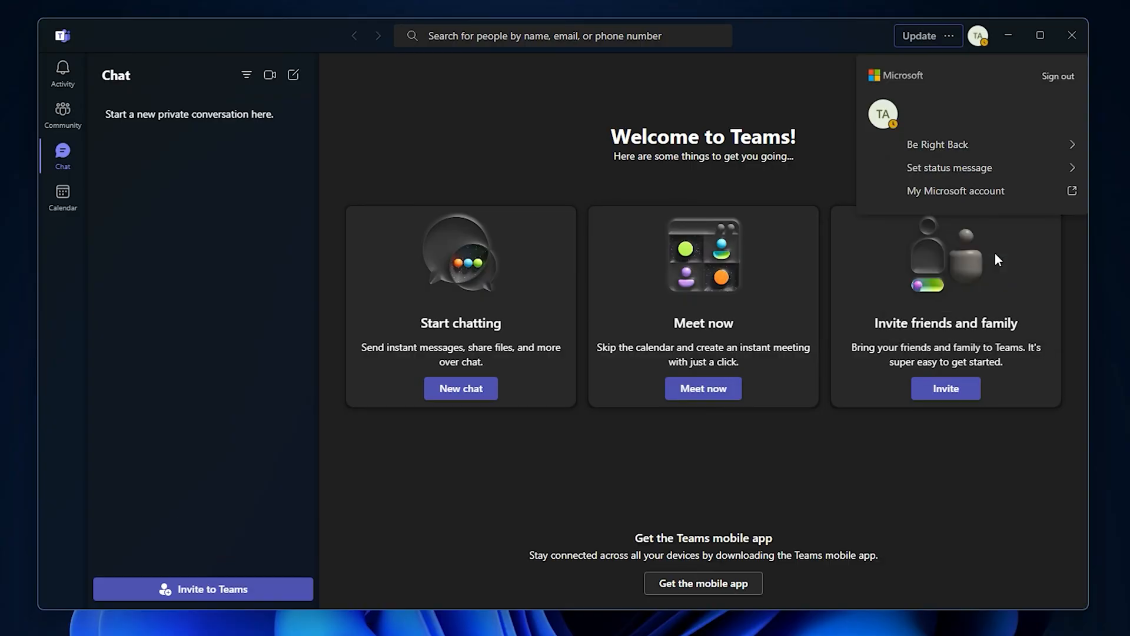
pyautogui.click(1073, 35)
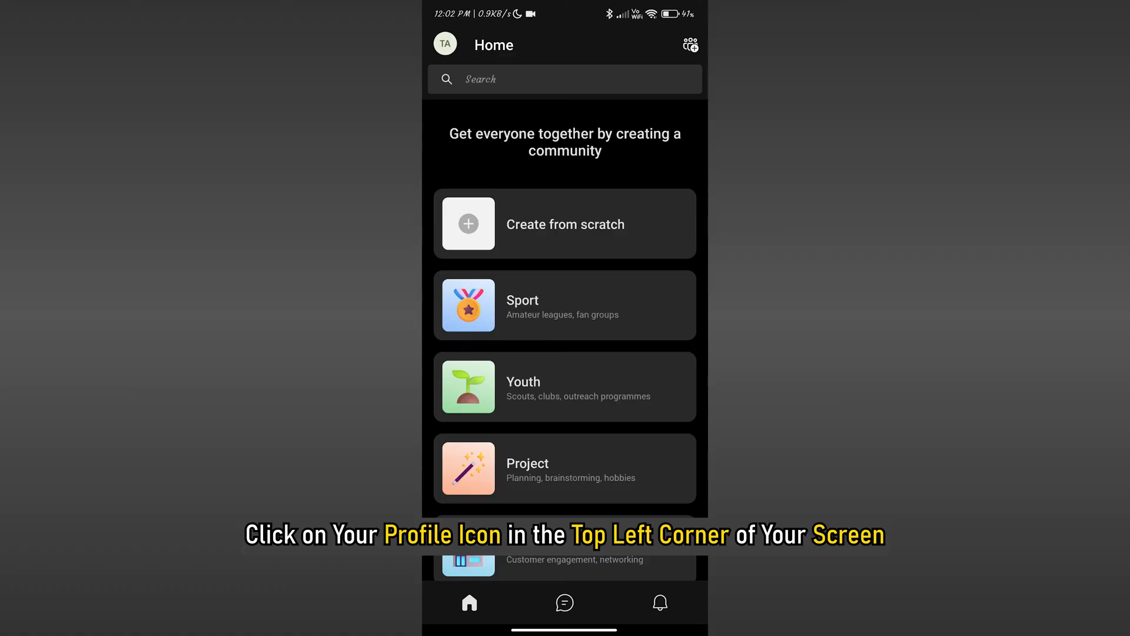
# Reach the status options from your profile icon on the phone's Teams Home screen
pyautogui.click(445, 44)
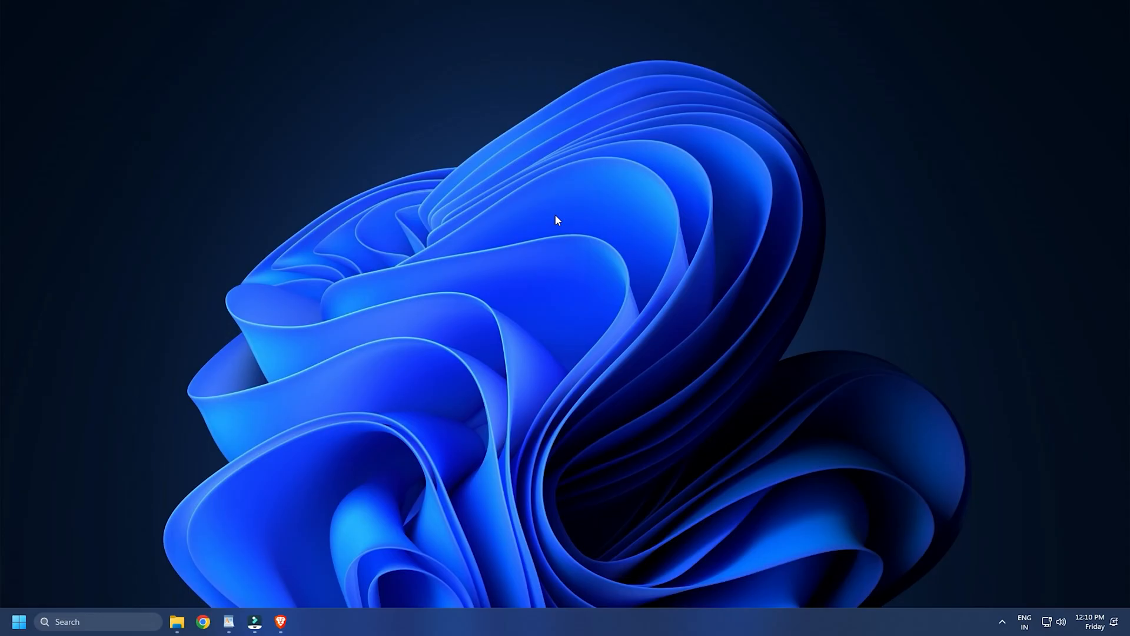
# Check from the desktop Teams avatar that the status reads Available, then dismiss the panel
pyautogui.click(989, 28)
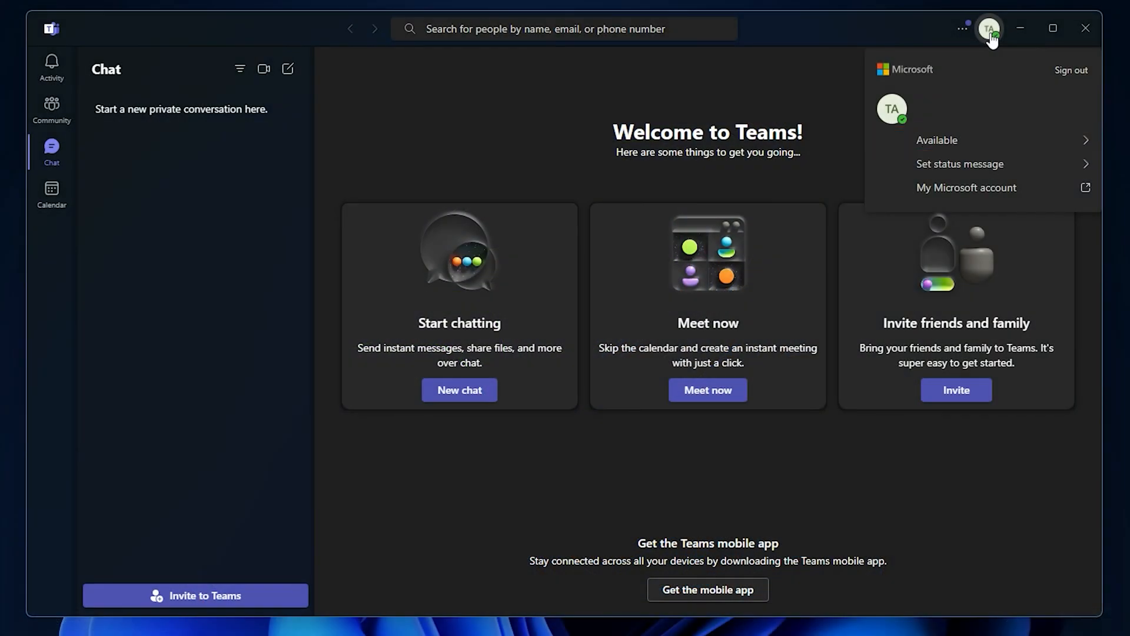
pyautogui.click(1084, 28)
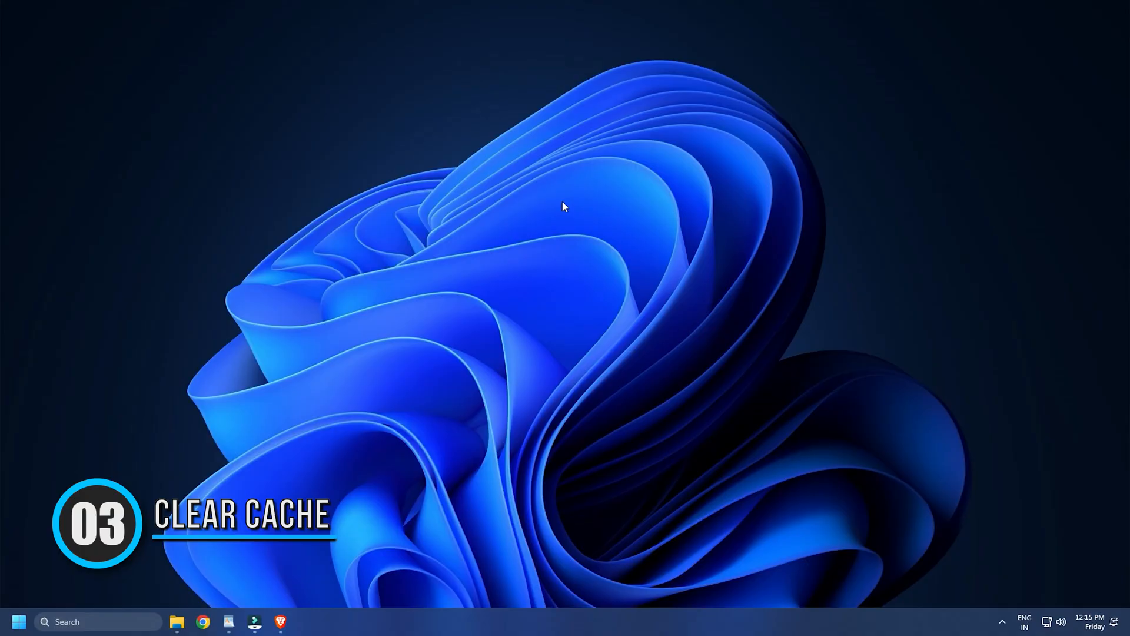
# Launch Task Manager from the taskbar and end the Microsoft Teams (8) process
pyautogui.rightClick(625, 612)
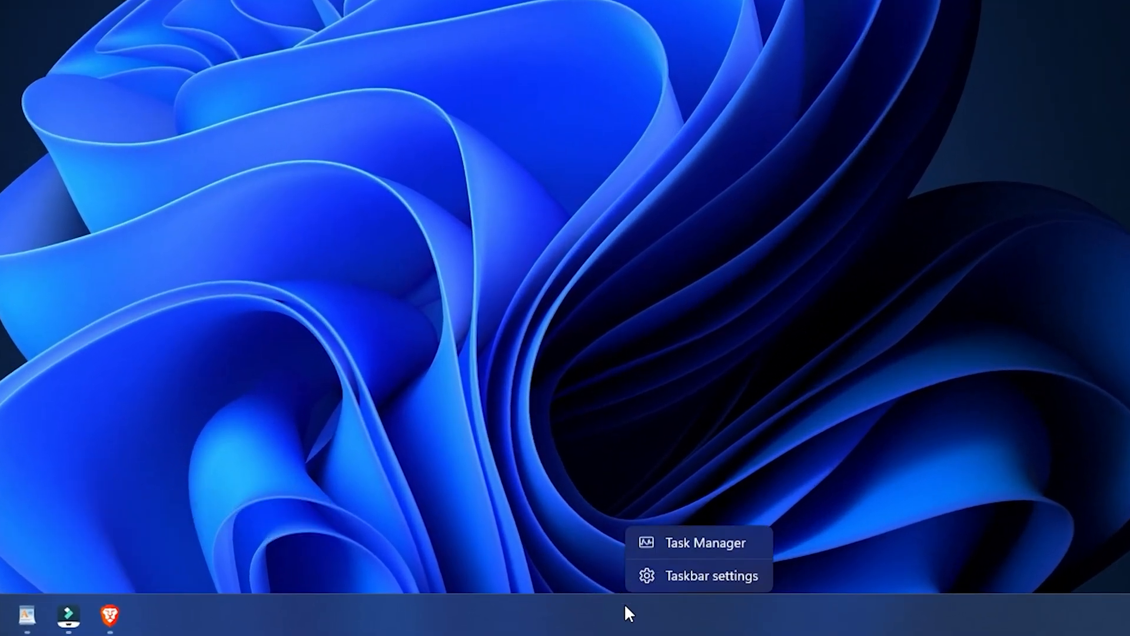
pyautogui.click(707, 541)
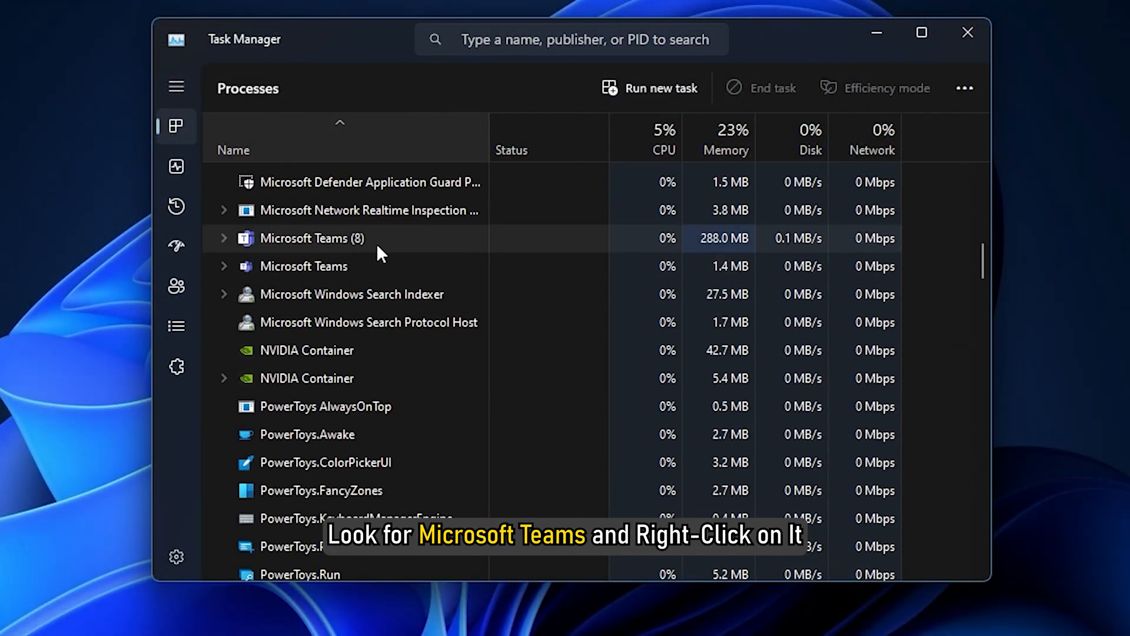
pyautogui.rightClick(311, 238)
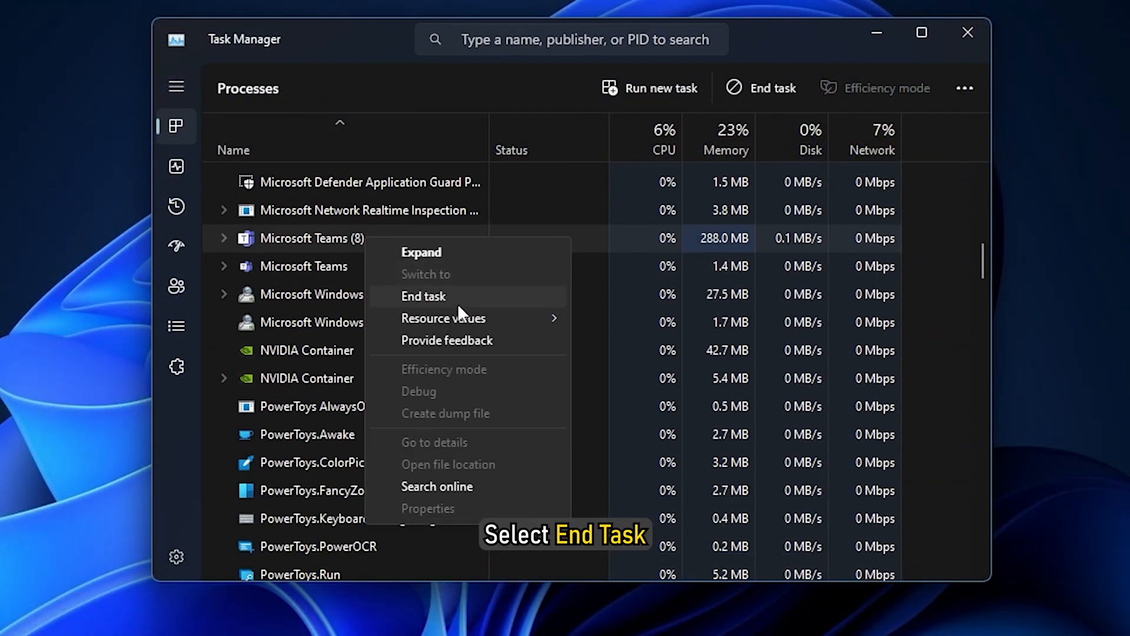
pyautogui.click(423, 295)
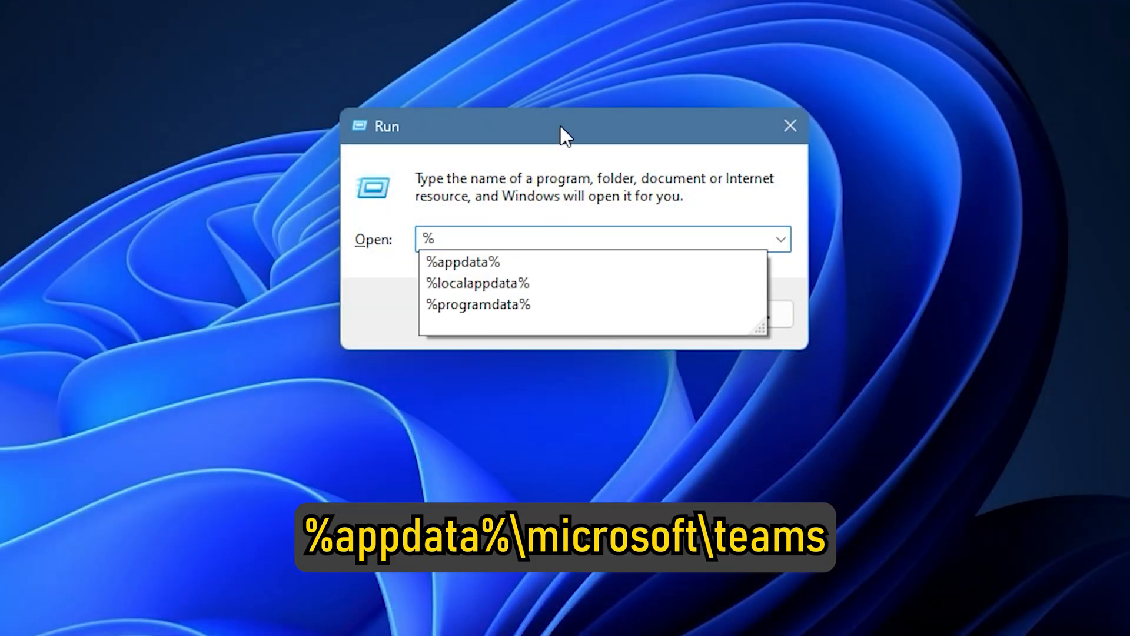
# Run %appdata%\microsoft\teams to reach the Teams cache folder in File Explorer
pyautogui.write('%appdata%\\')
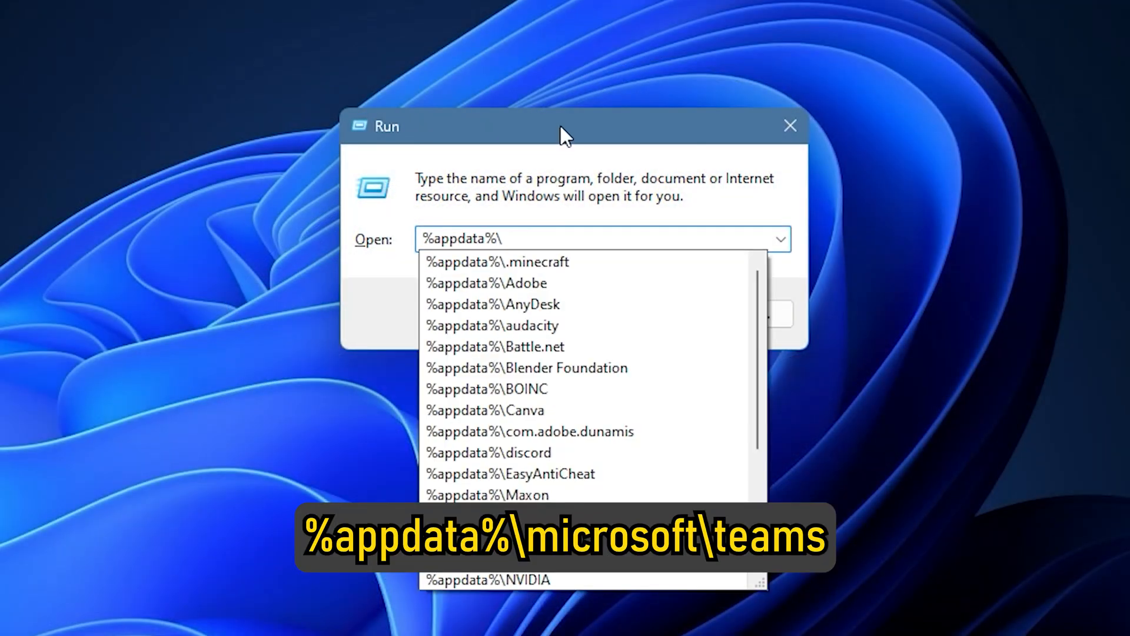
pyautogui.write('microsoft')
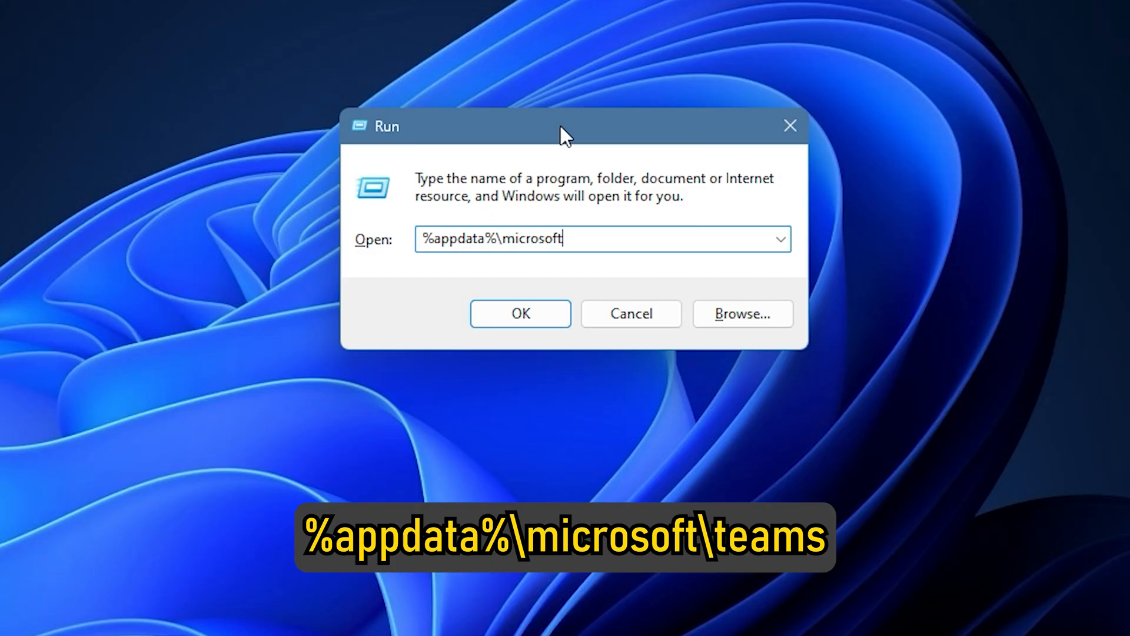
pyautogui.write('\\teams')
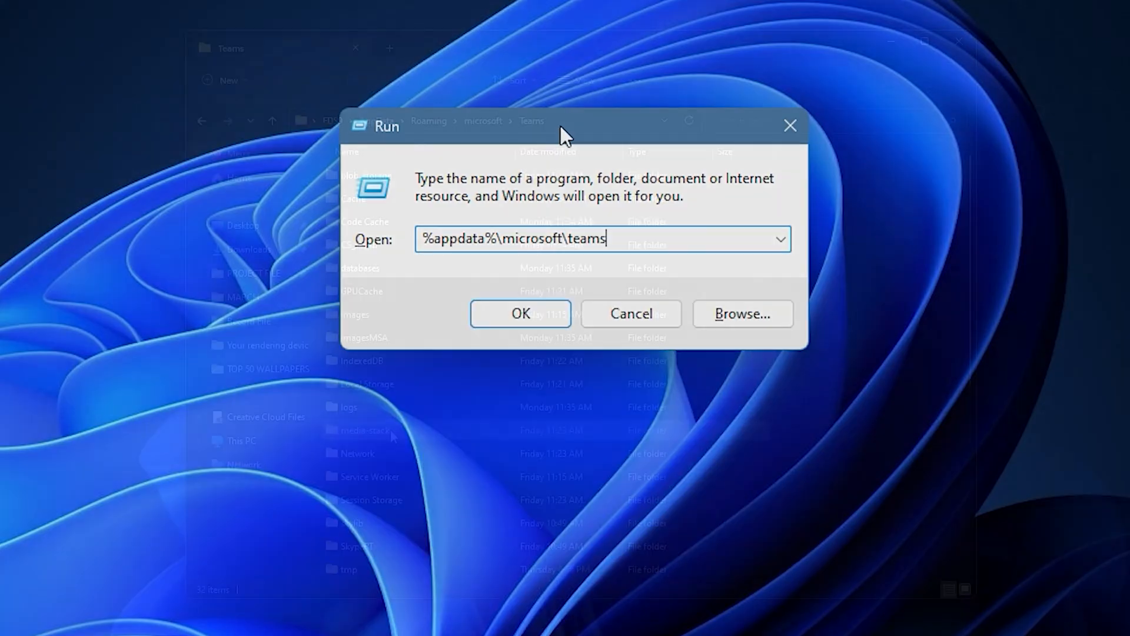
pyautogui.click(519, 313)
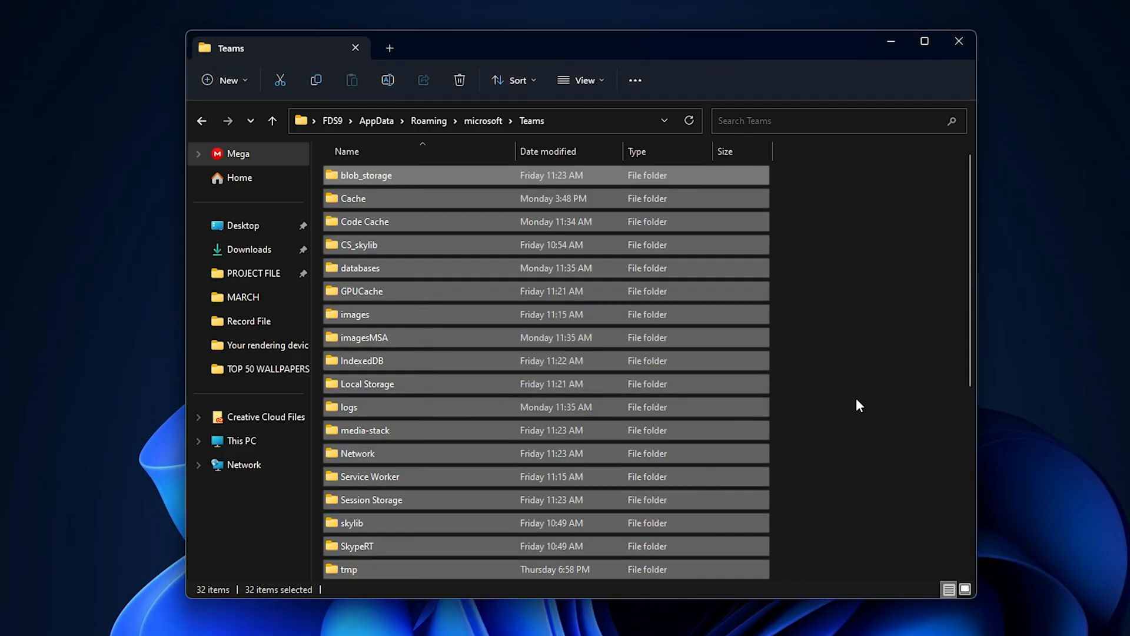
# Select all 32 Teams cache items and delete them, returning to the desktop
pyautogui.click(460, 80)
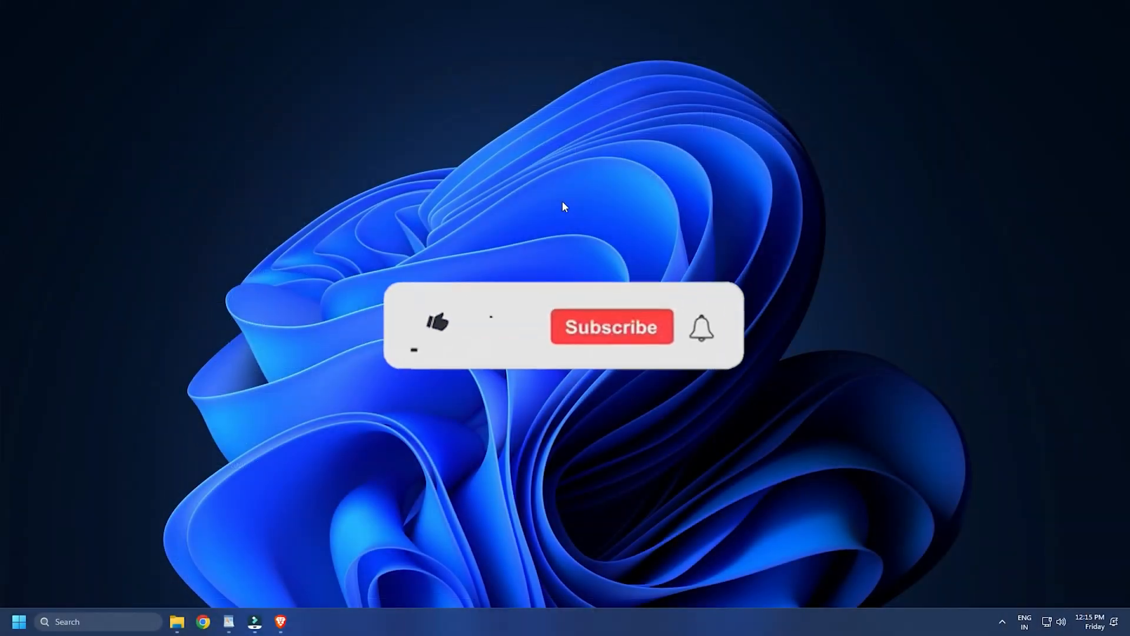
pyautogui.click(612, 326)
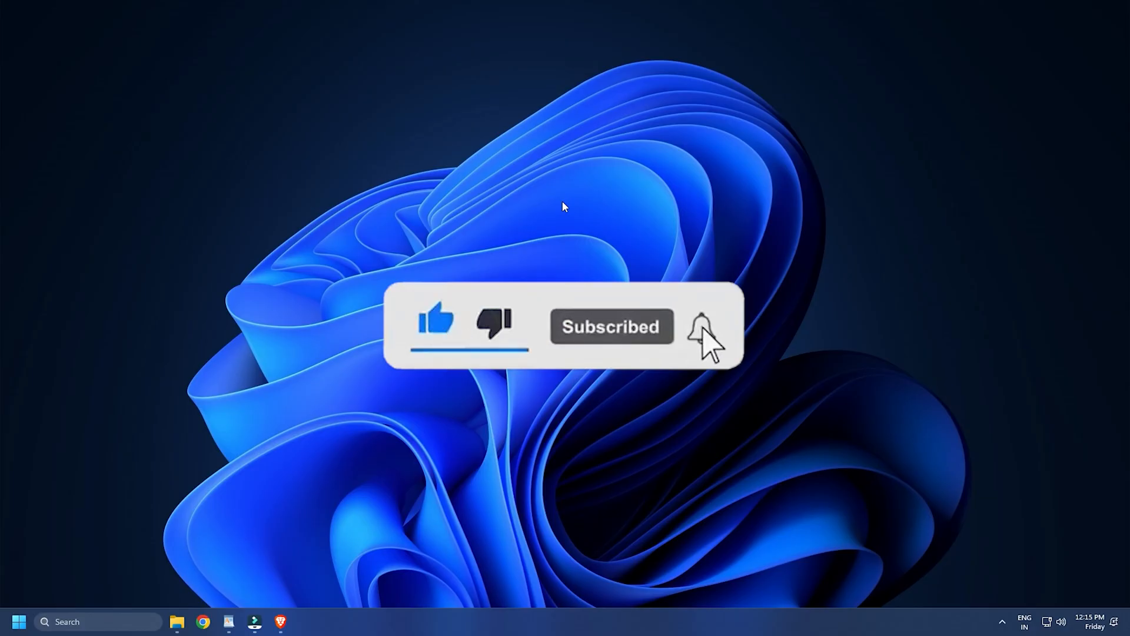